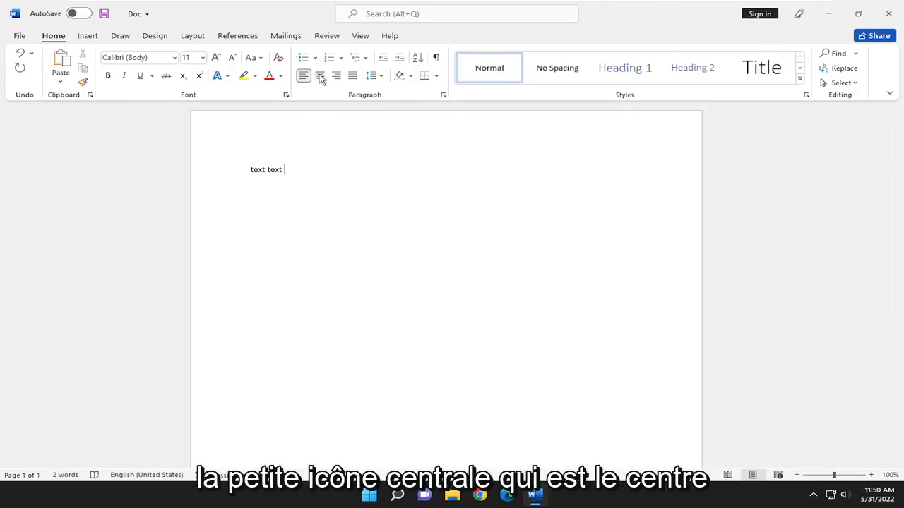
mouse_move(319, 77)
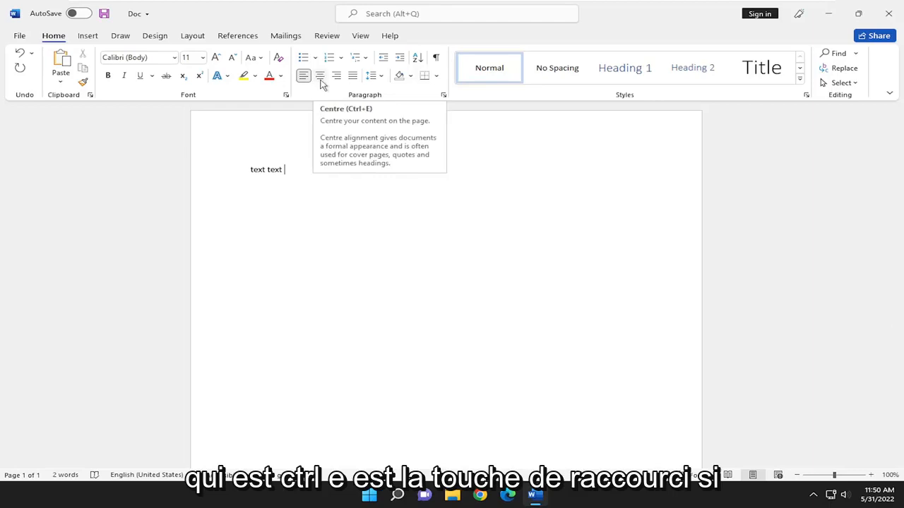
Centre-align the 'text text' line with the Center button
left_click(319, 76)
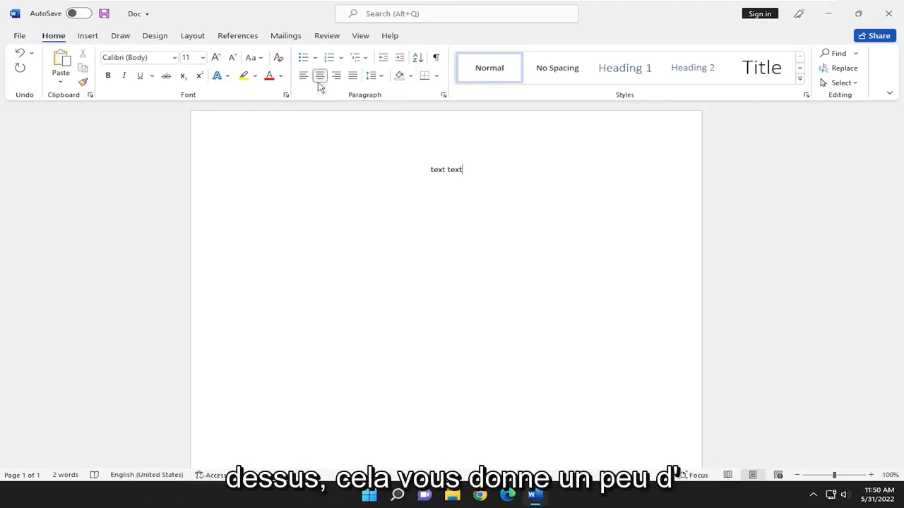
mouse_move(319, 77)
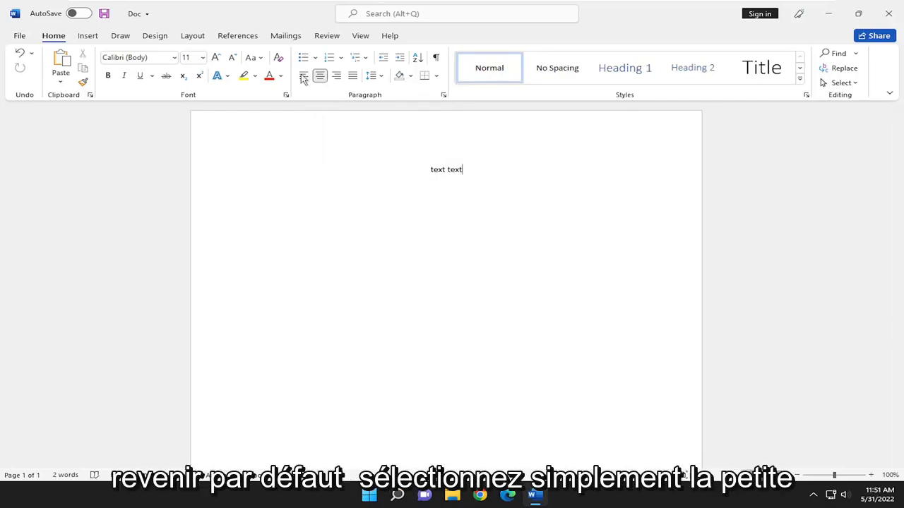
mouse_move(303, 76)
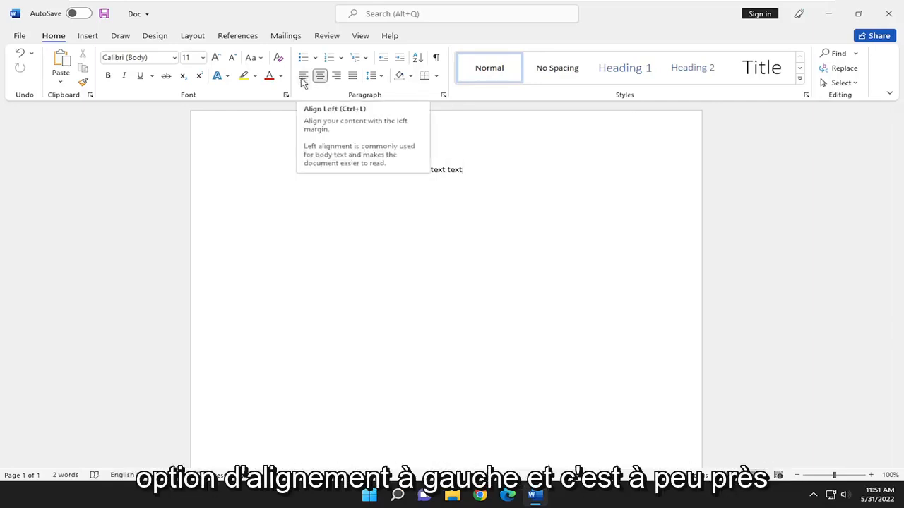
Return the 'text text' line to left alignment with Align Left
left_click(305, 76)
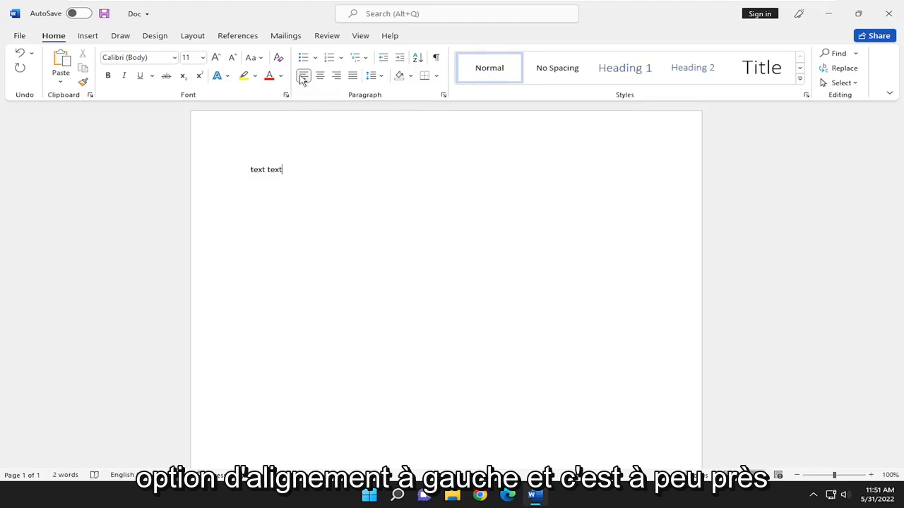